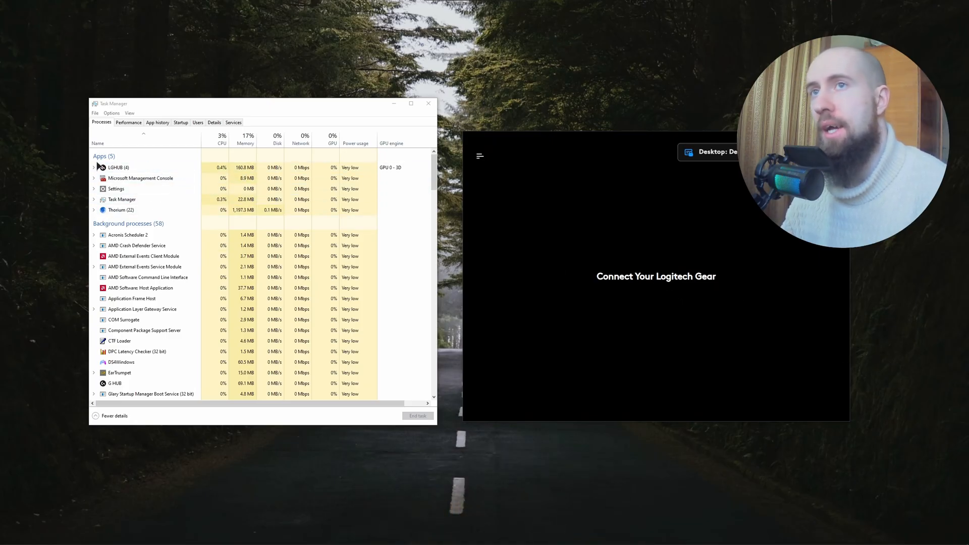
Step: Select LGHUB (4), expand its processes and end the whole task
click(117, 167)
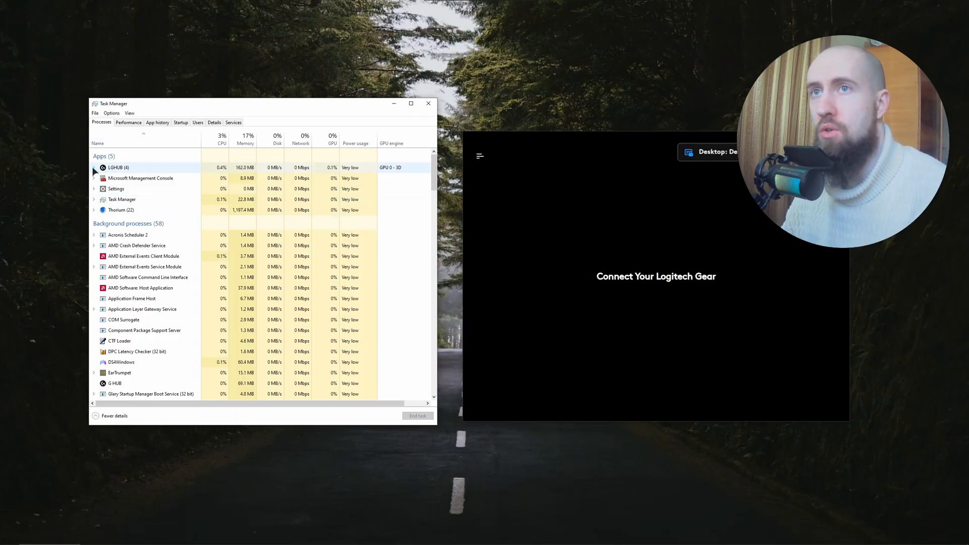
click(93, 167)
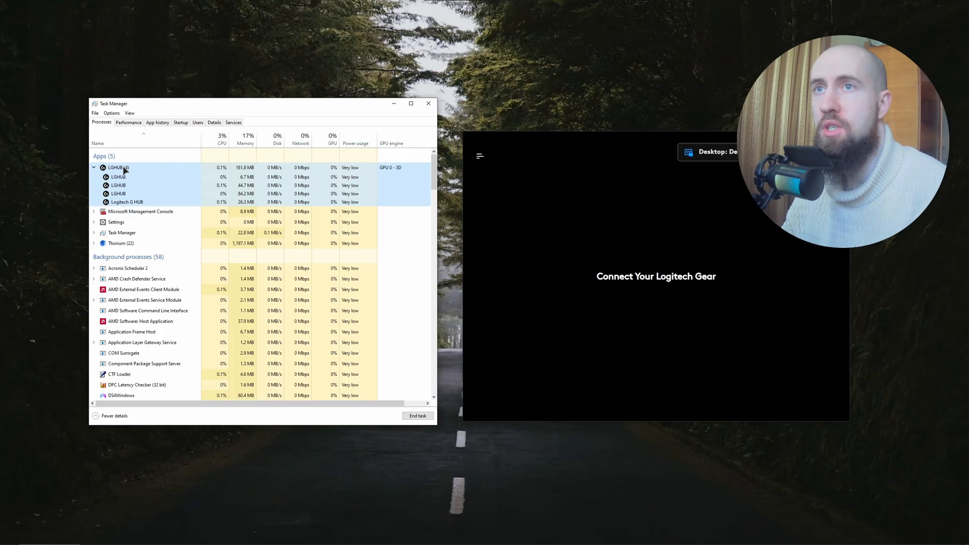
mouse_move(485, 337)
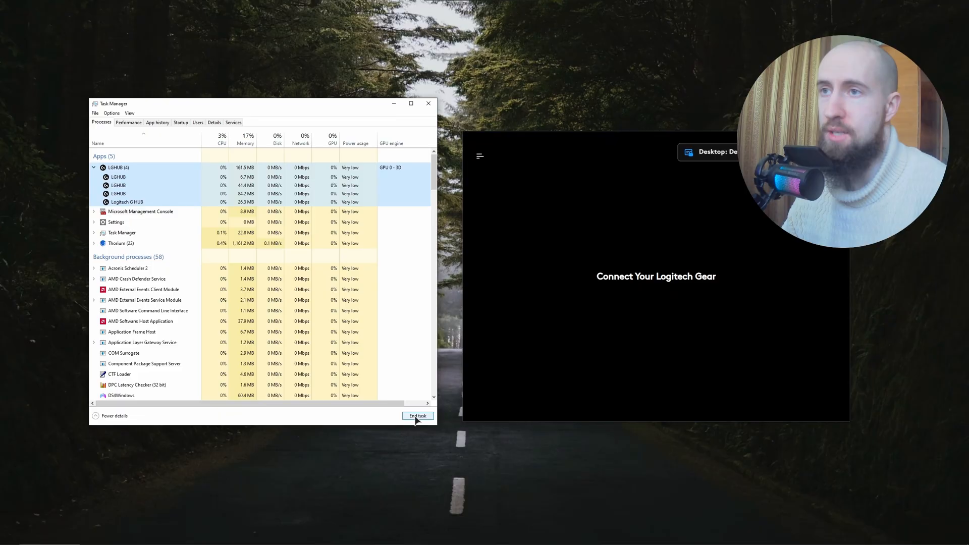
click(418, 415)
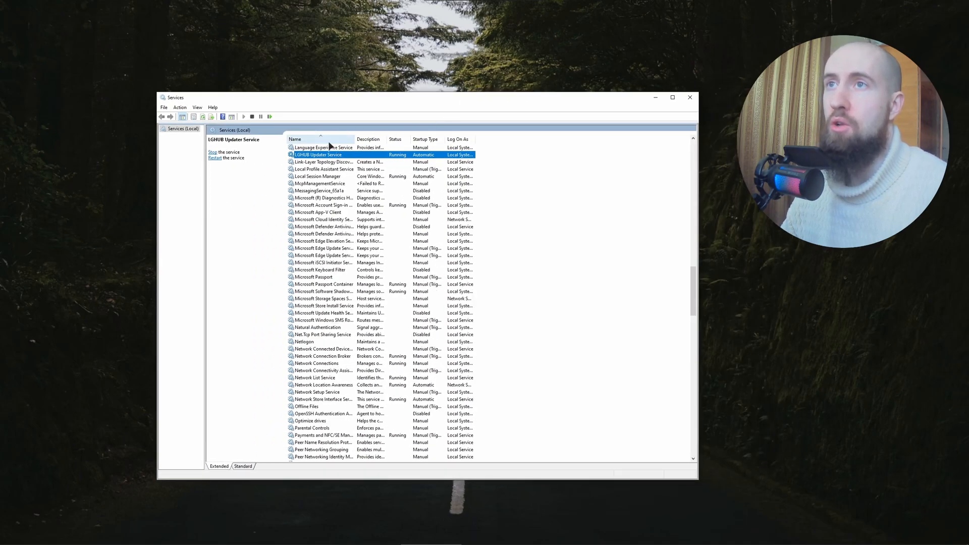
Step: Scroll the Services list to the LGHUB Updater Service entry
scroll(up, 3)
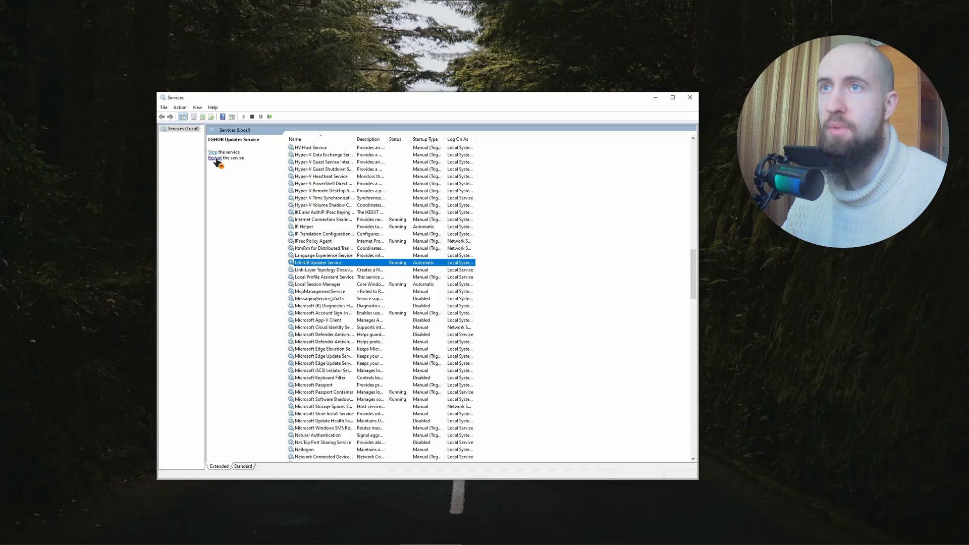
Step: Restart then start the LGHUB Updater Service so it shows Running again
click(215, 157)
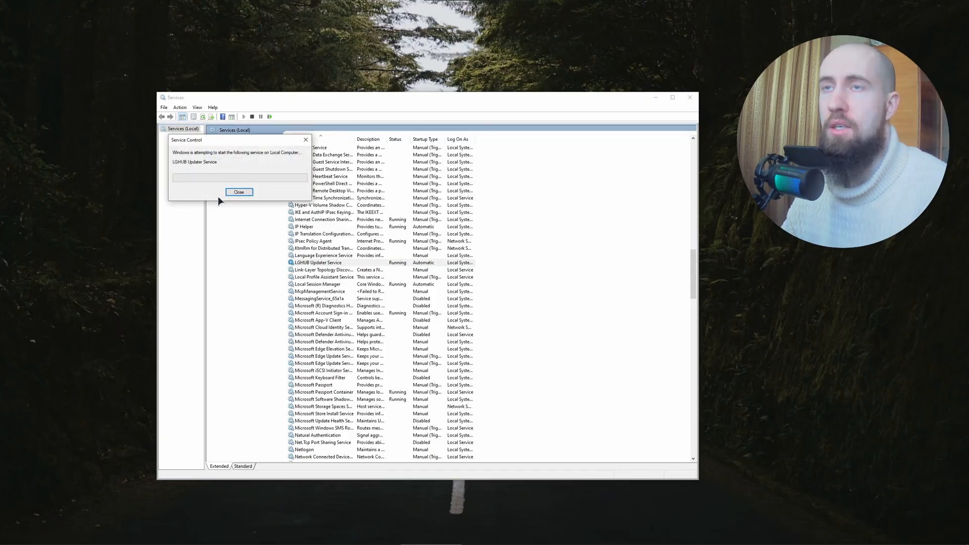
click(238, 191)
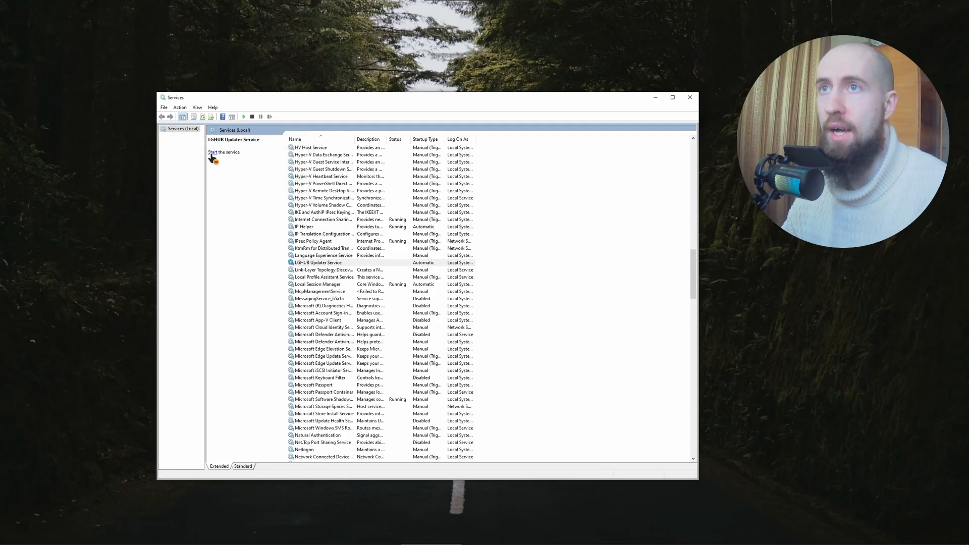
click(218, 152)
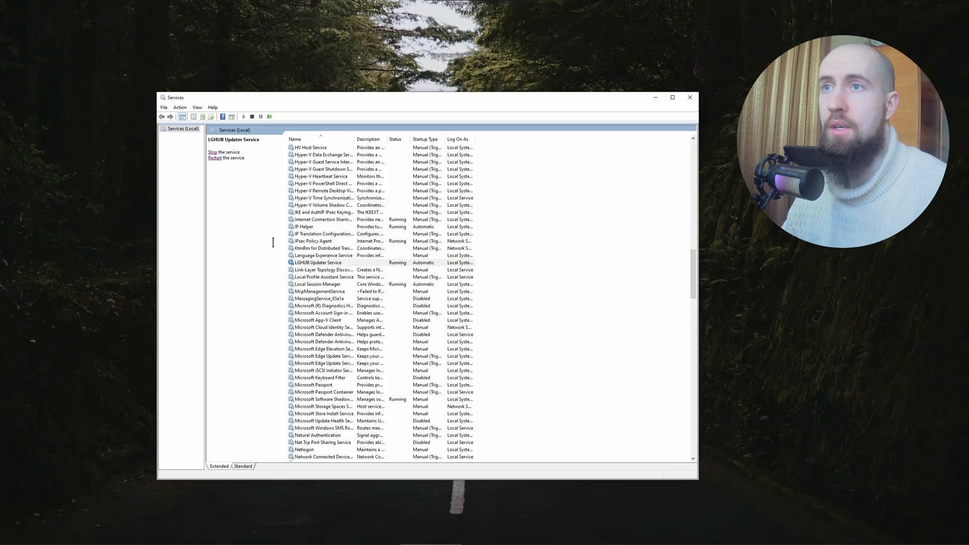
click(318, 263)
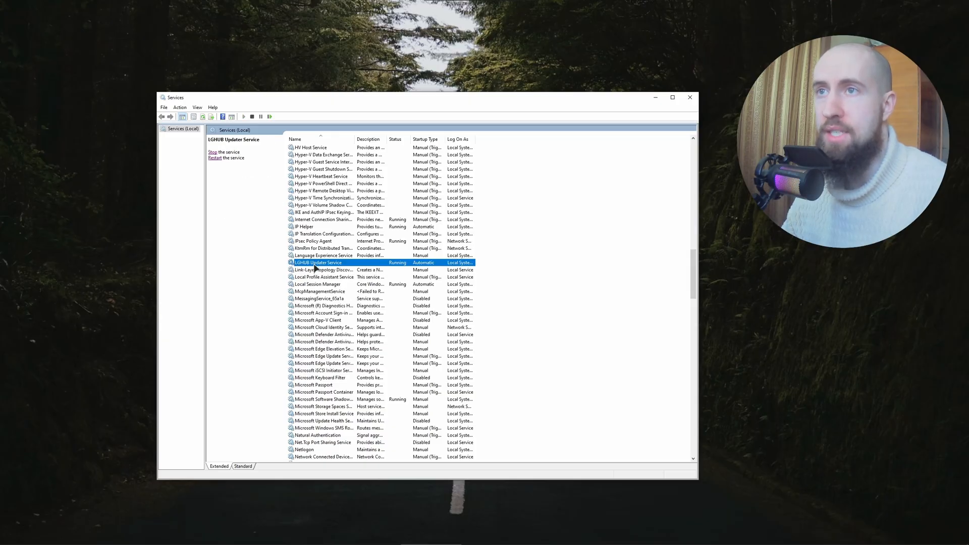
mouse_move(340, 248)
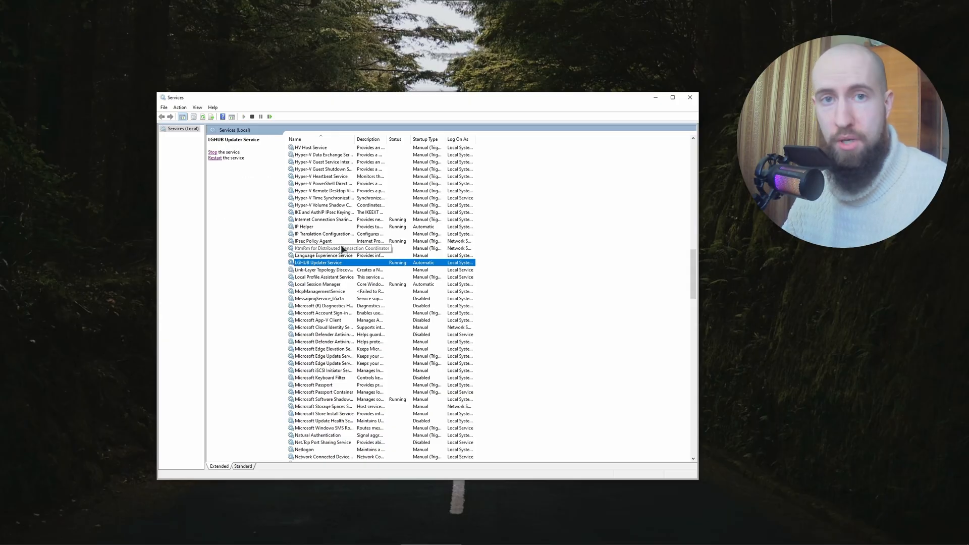
mouse_move(337, 241)
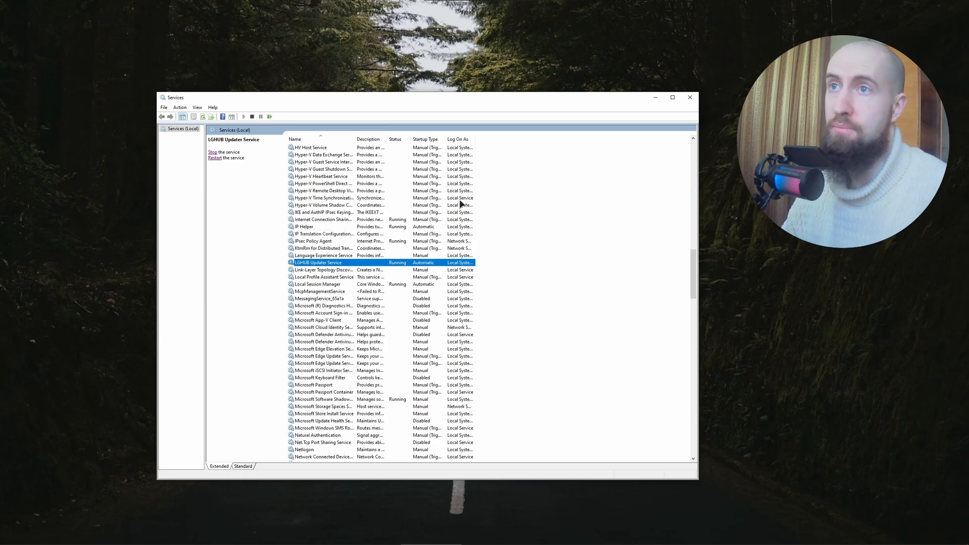
mouse_move(460, 191)
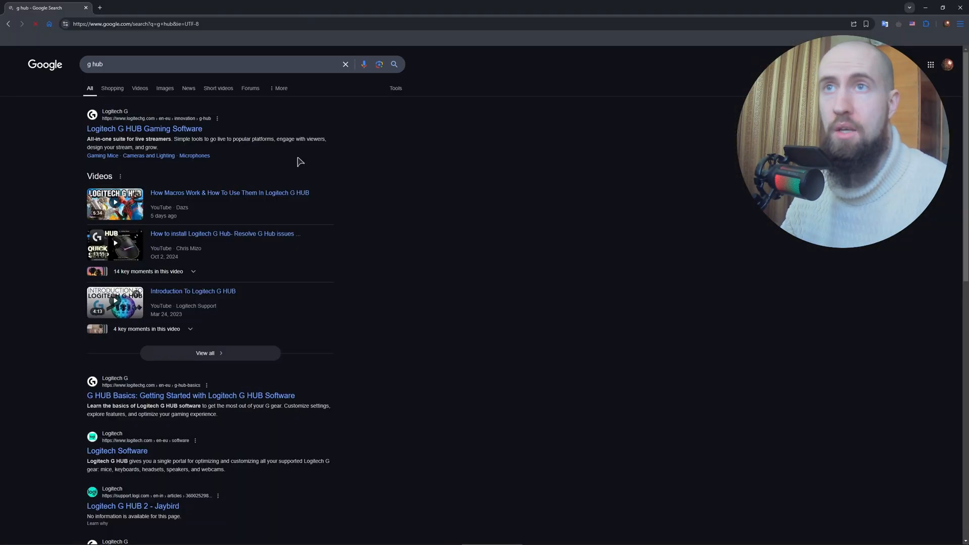
Step: Follow the Logitech G HUB Gaming Software result from the 'g hub' search
click(145, 128)
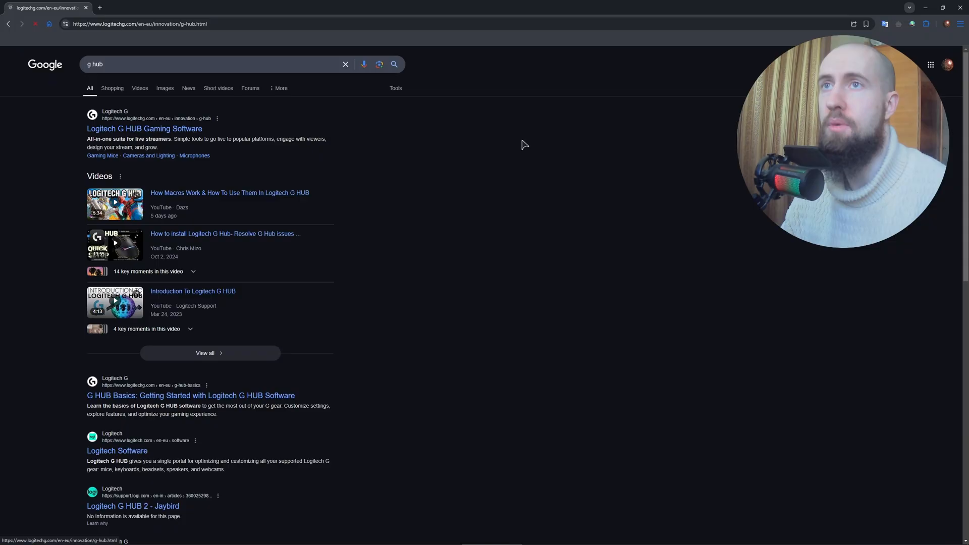
Step: Dismiss the Logitech G Insider sign-up popup to reveal the Windows and macOS downloads
click(144, 129)
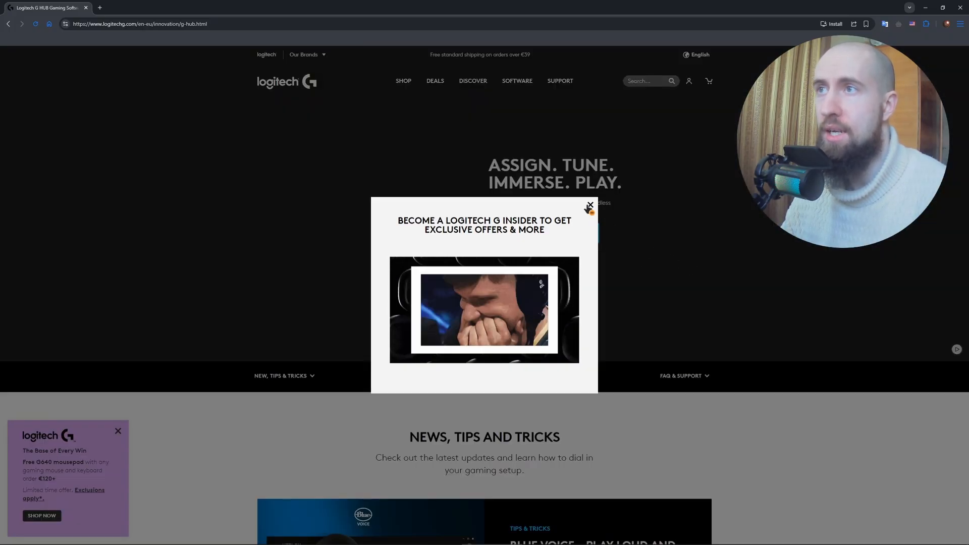
click(588, 205)
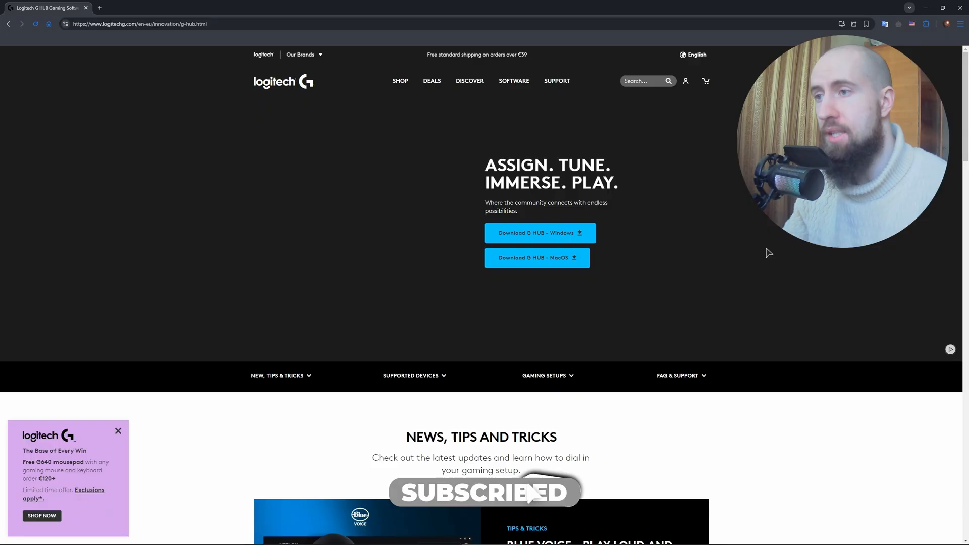